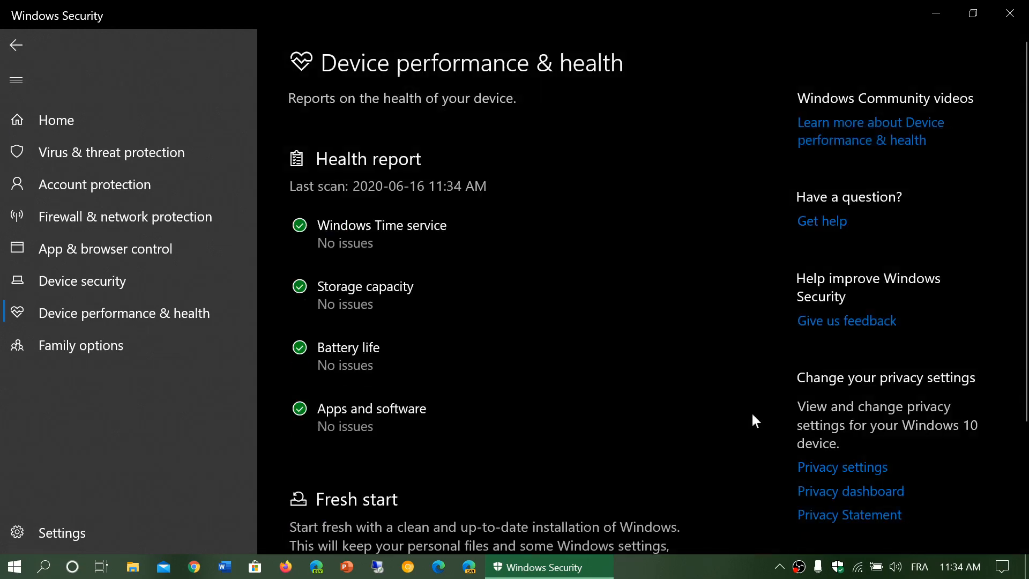
Step: Close Windows Security and go to Settings' Update & Security Recovery page
{"action": "scroll", "scroll_direction": "down", "scroll_amount": 3}
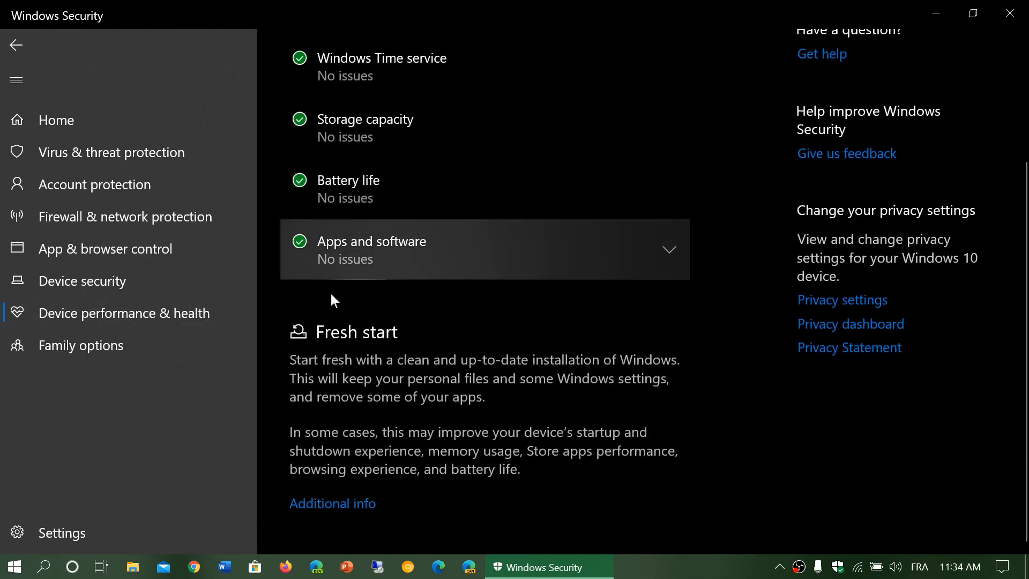
{"action": "mouse_move", "coordinate": [358, 515]}
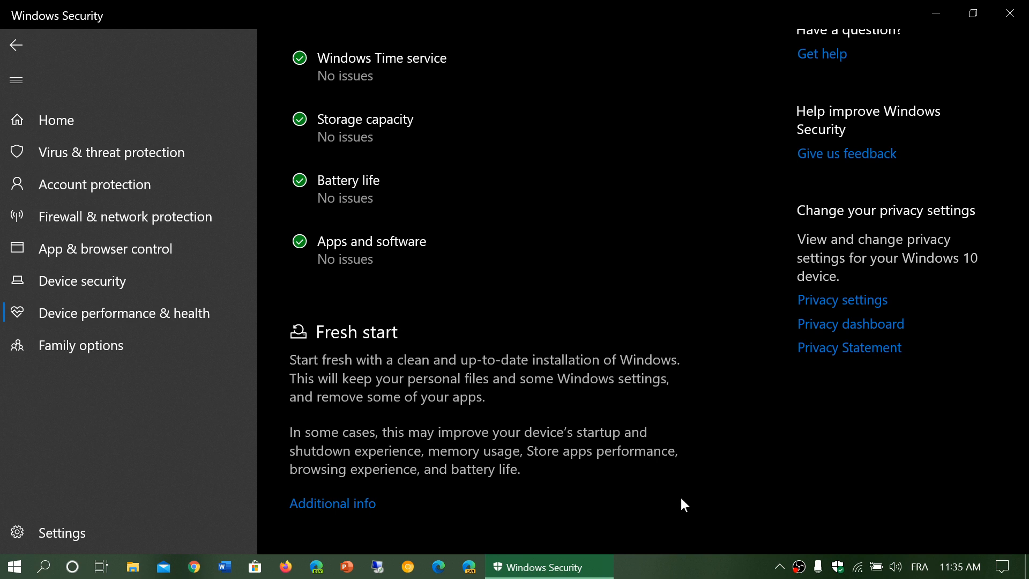
{"action": "mouse_move", "coordinate": [864, 126]}
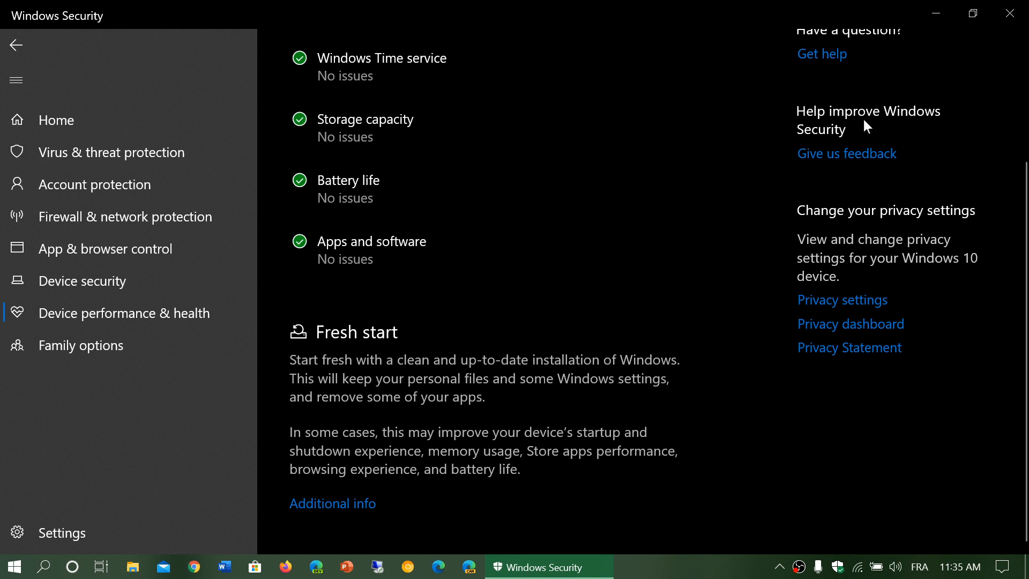
{"action": "mouse_move", "coordinate": [289, 360]}
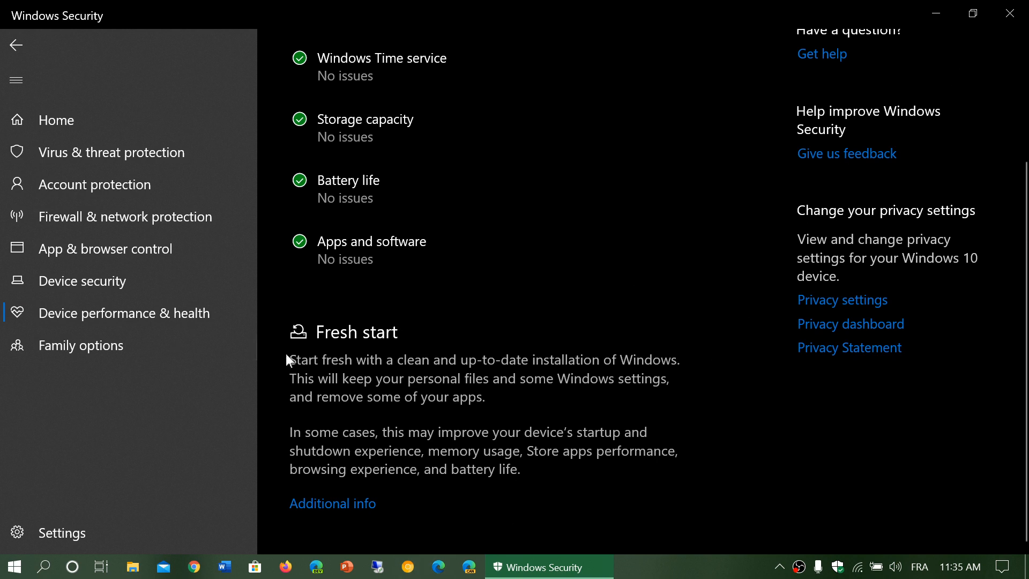
{"action": "mouse_move", "coordinate": [591, 389]}
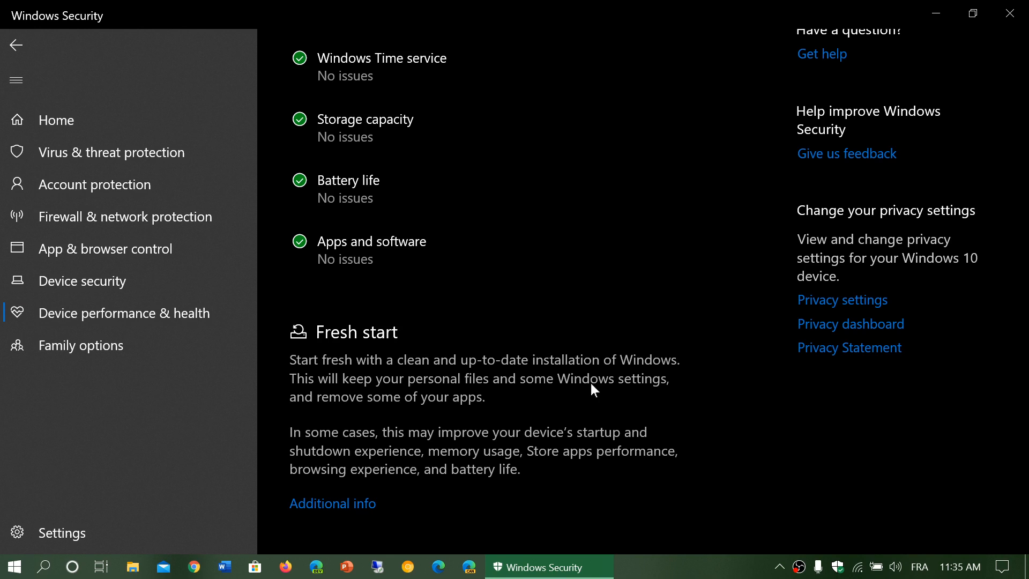
{"action": "mouse_move", "coordinate": [707, 441]}
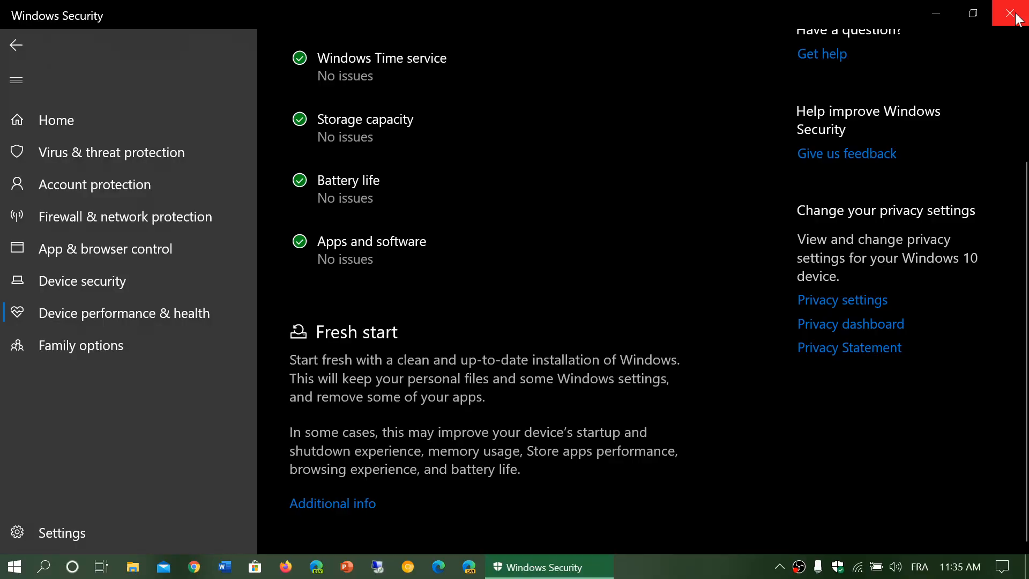
{"action": "left_click", "coordinate": [1016, 13]}
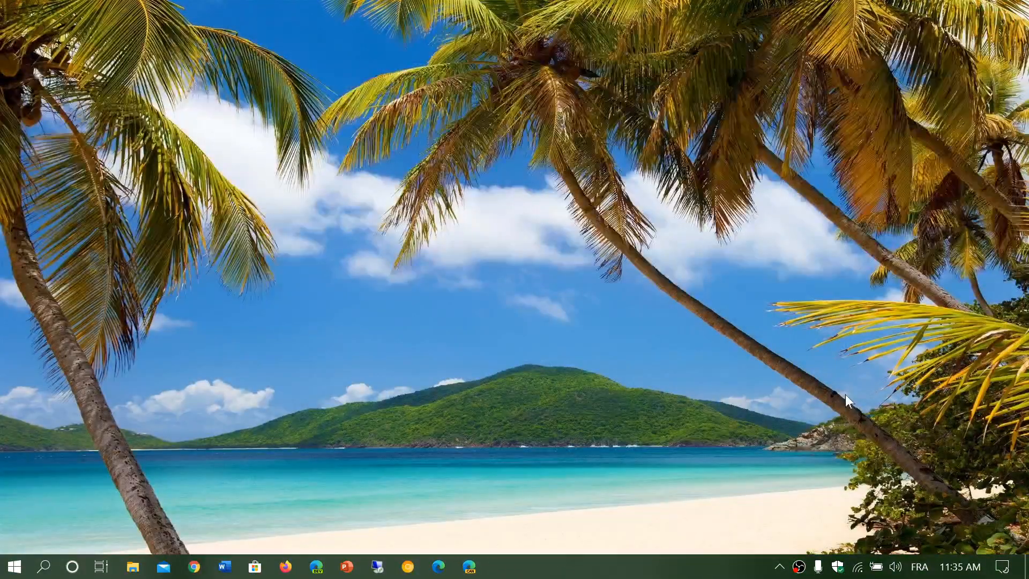
{"action": "mouse_move", "coordinate": [1020, 570]}
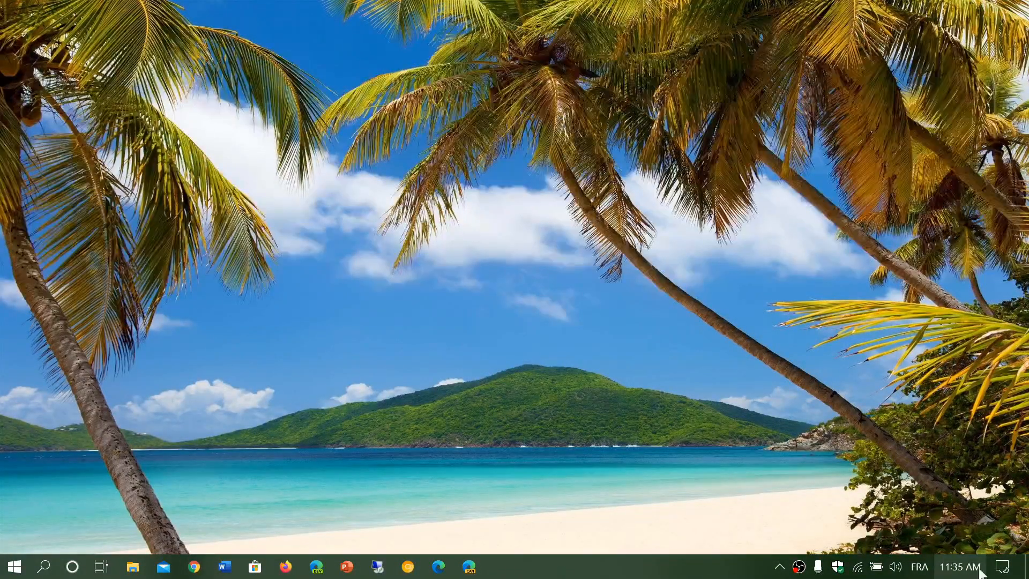
{"action": "left_click", "coordinate": [1012, 567]}
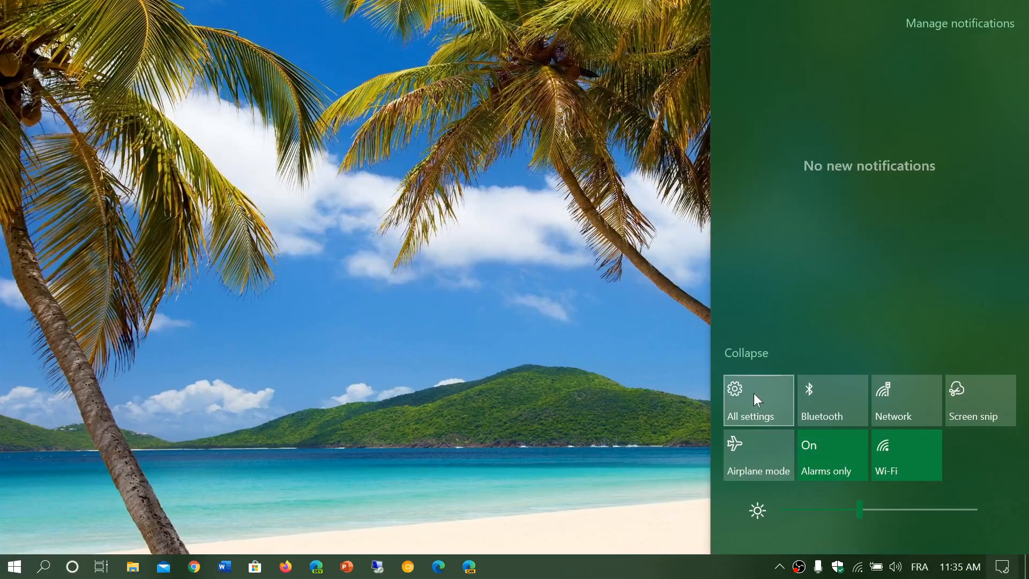
{"action": "left_click", "coordinate": [750, 400]}
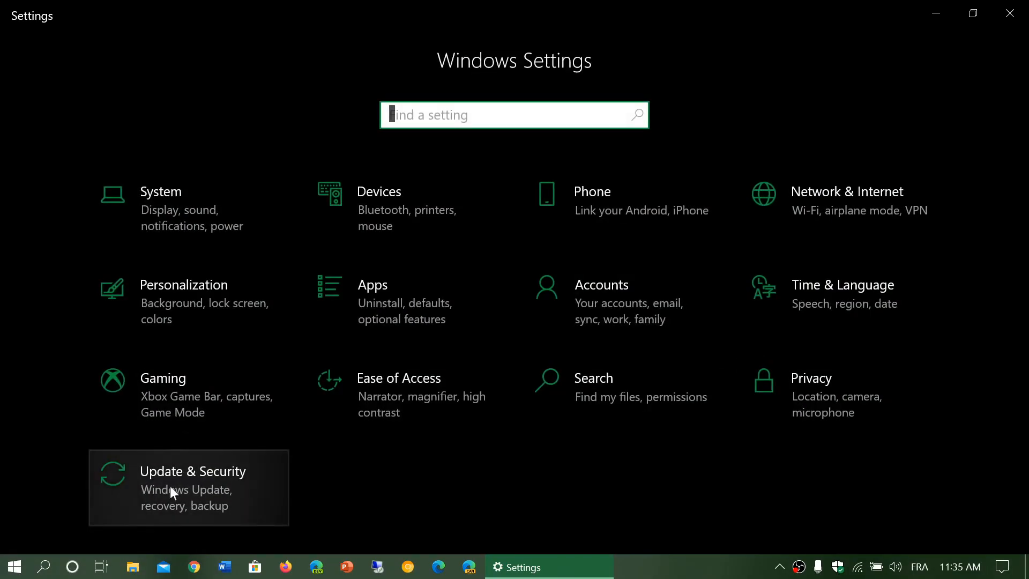
{"action": "left_click", "coordinate": [188, 487]}
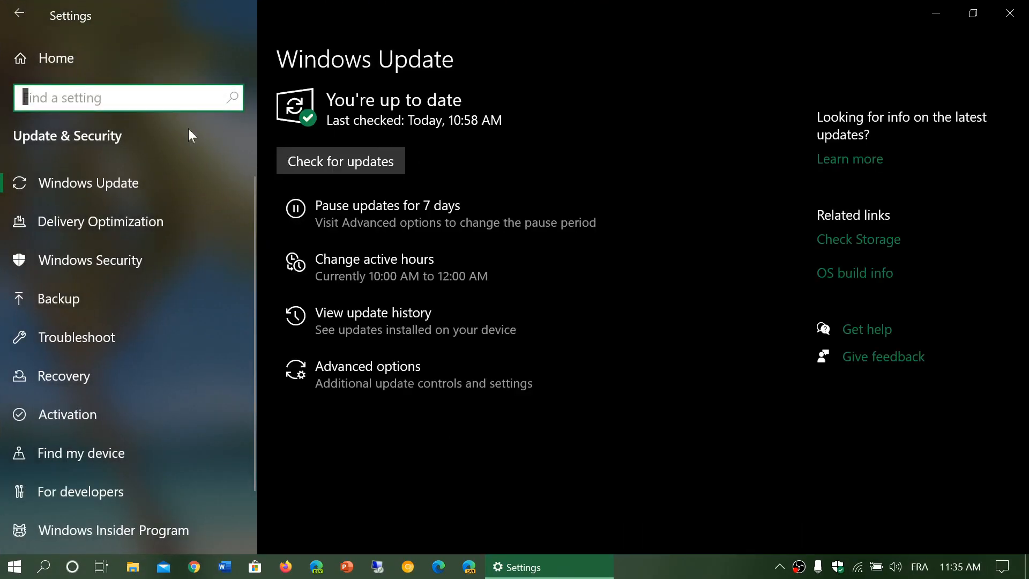
{"action": "left_click", "coordinate": [65, 375]}
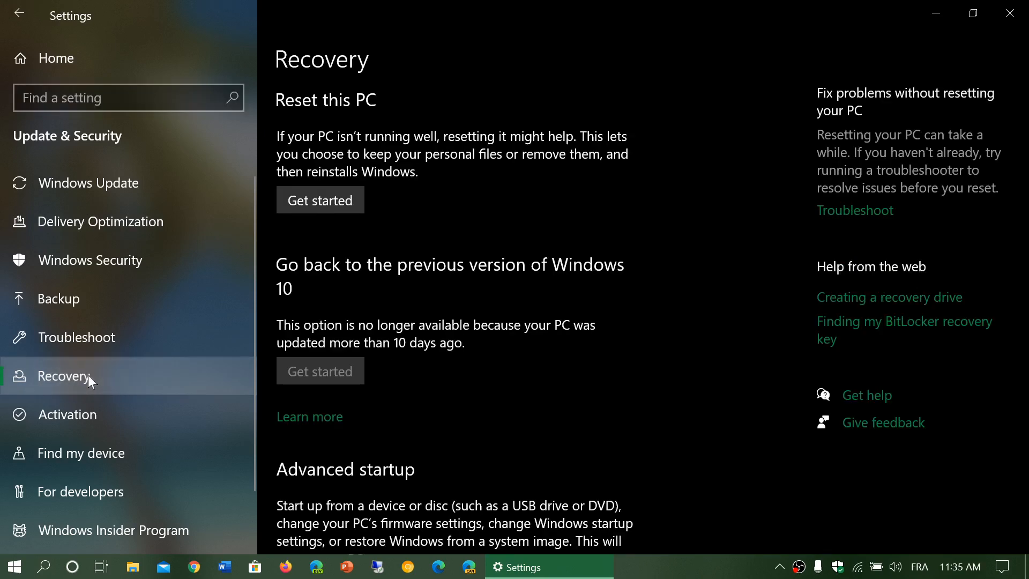
{"action": "mouse_move", "coordinate": [356, 235]}
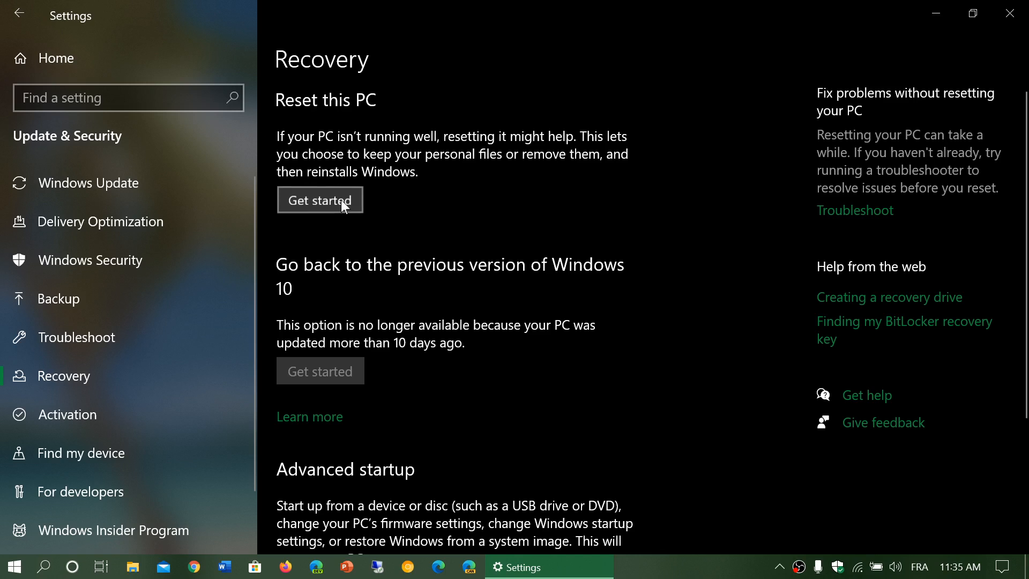
Step: Launch the Reset this PC wizard with Get started
{"action": "left_click", "coordinate": [320, 200]}
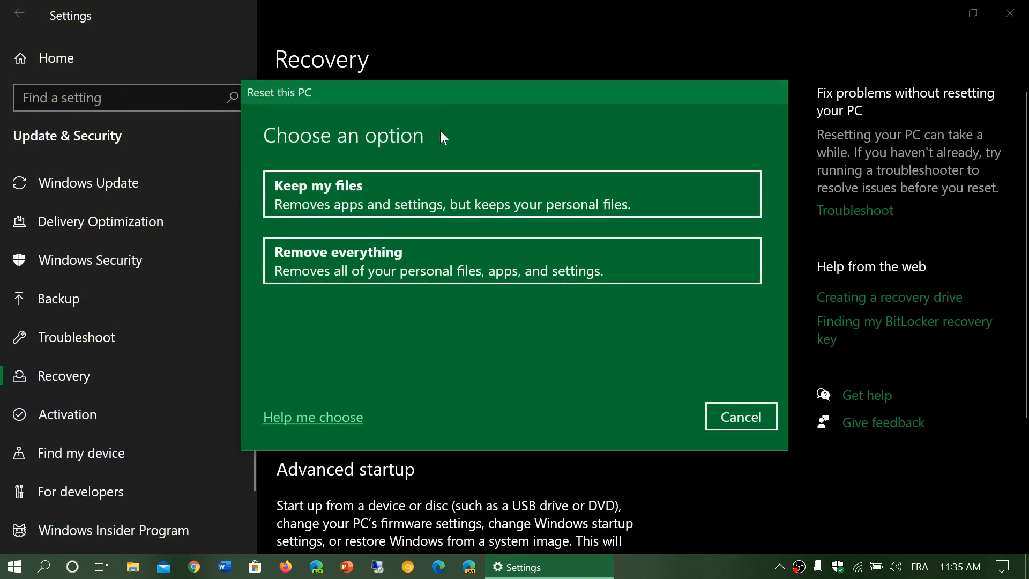
{"action": "mouse_move", "coordinate": [479, 378]}
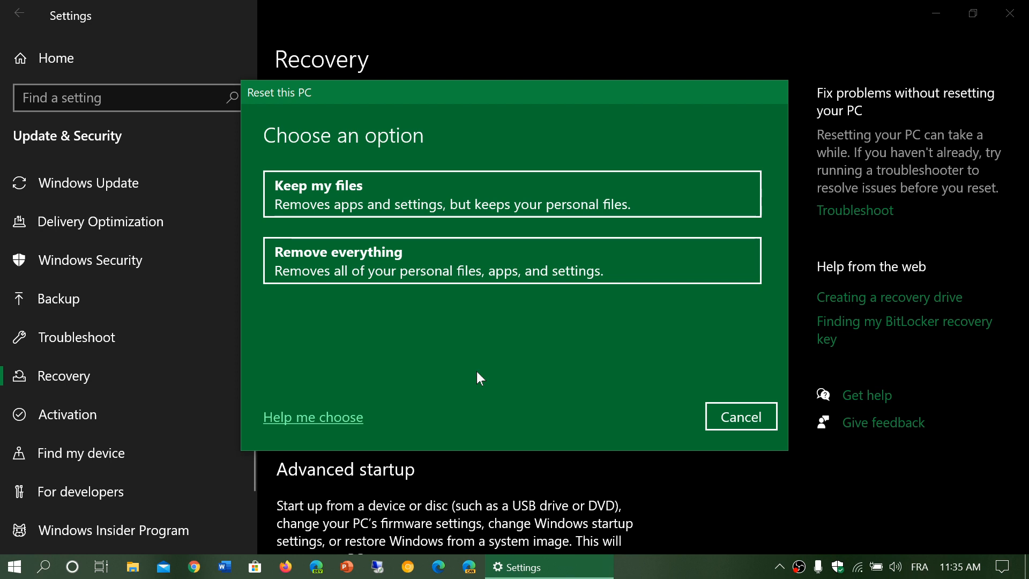
{"action": "mouse_move", "coordinate": [328, 219]}
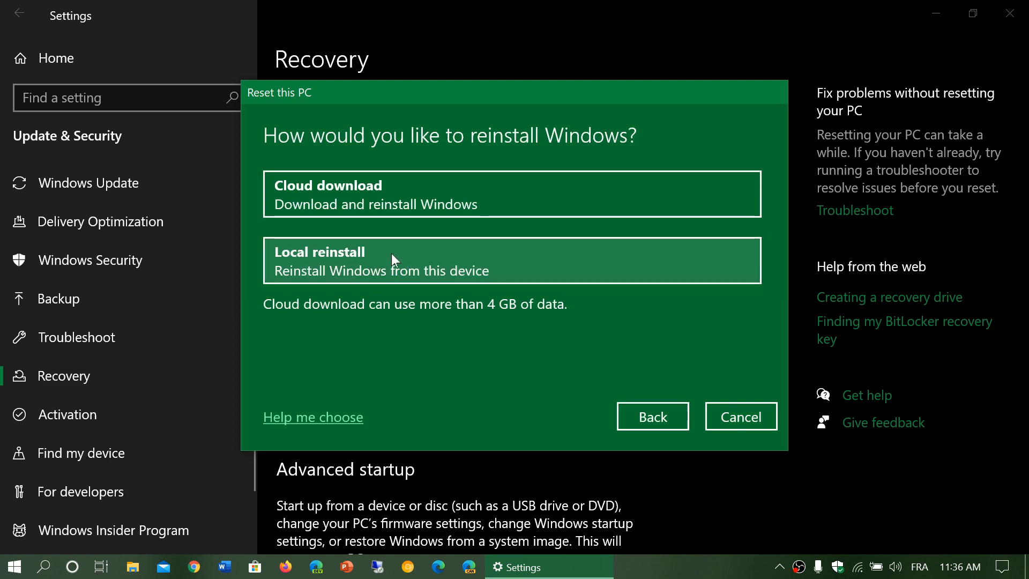
{"action": "mouse_move", "coordinate": [494, 352]}
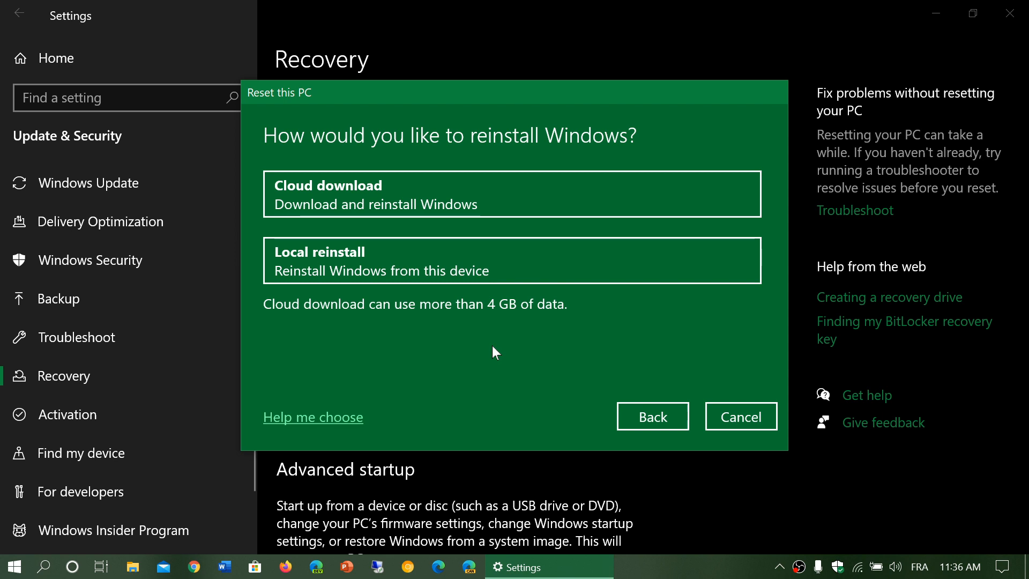
{"action": "mouse_move", "coordinate": [400, 194]}
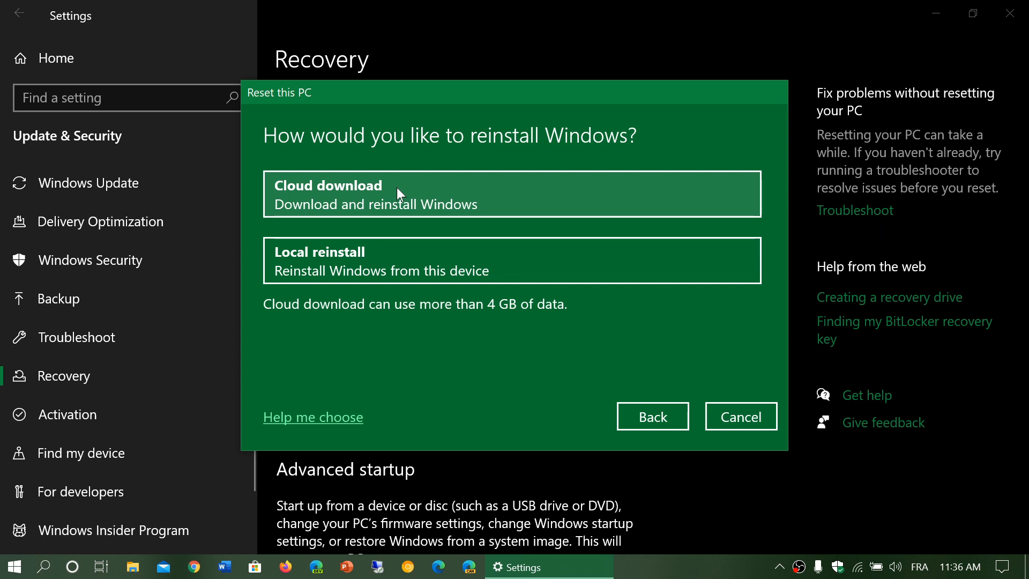
{"action": "mouse_move", "coordinate": [568, 368]}
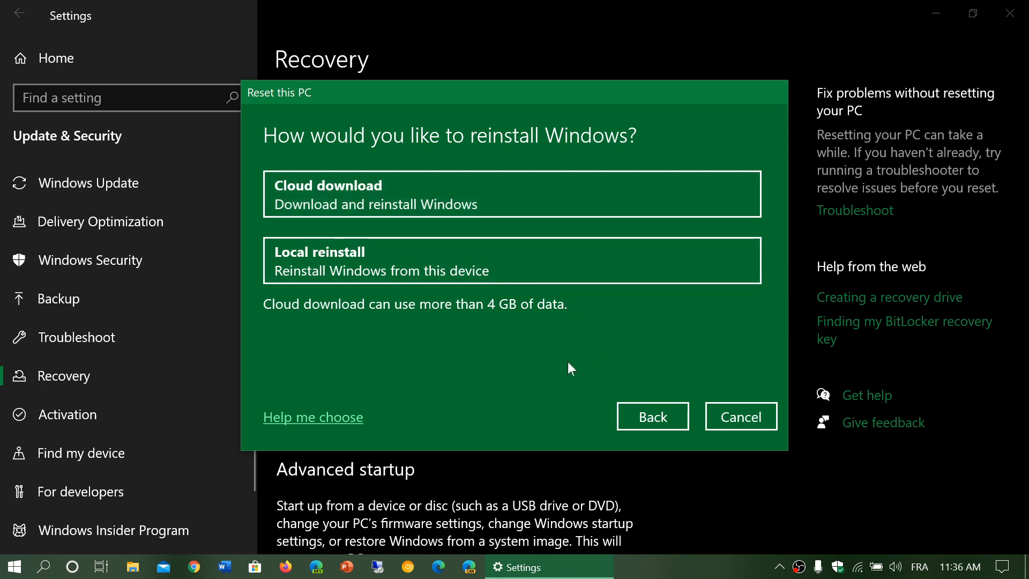
{"action": "mouse_move", "coordinate": [463, 197]}
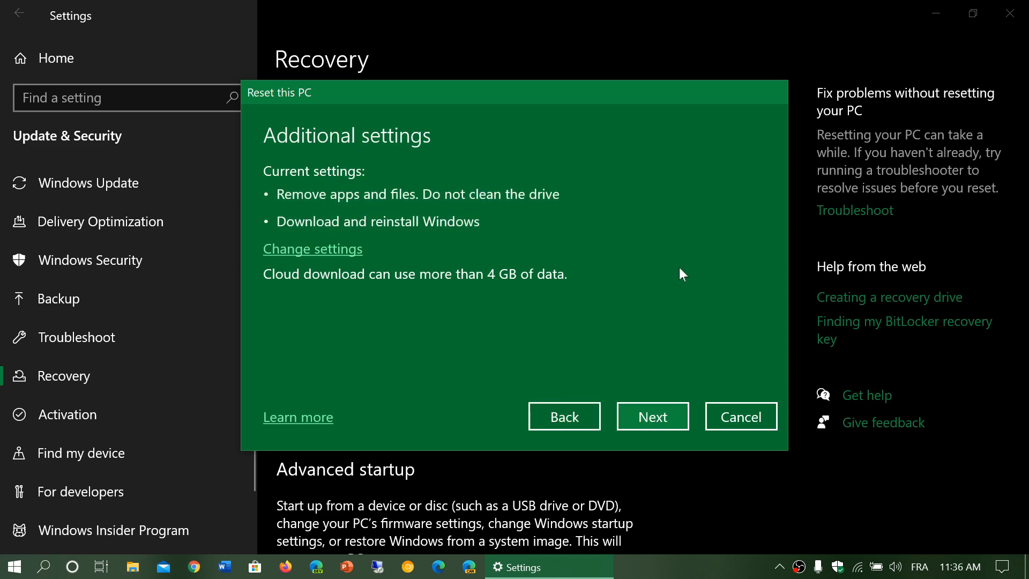
{"action": "mouse_move", "coordinate": [482, 231]}
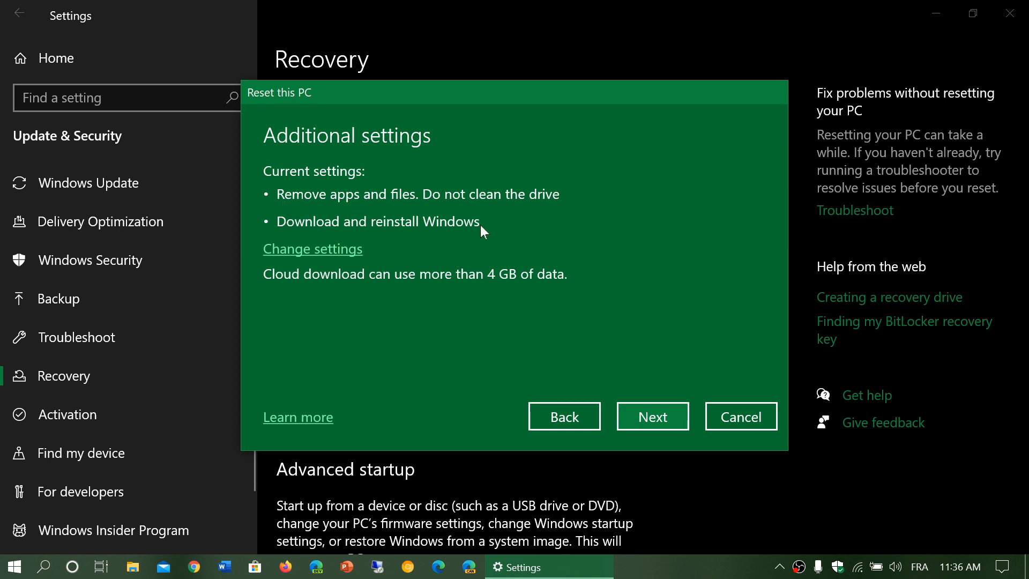
{"action": "mouse_move", "coordinate": [693, 280]}
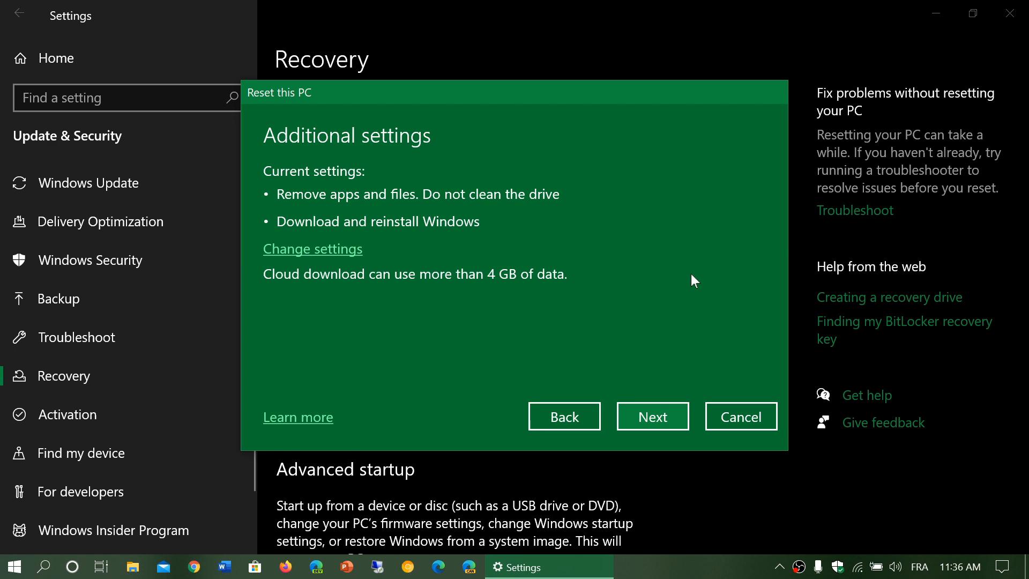
{"action": "mouse_move", "coordinate": [321, 254]}
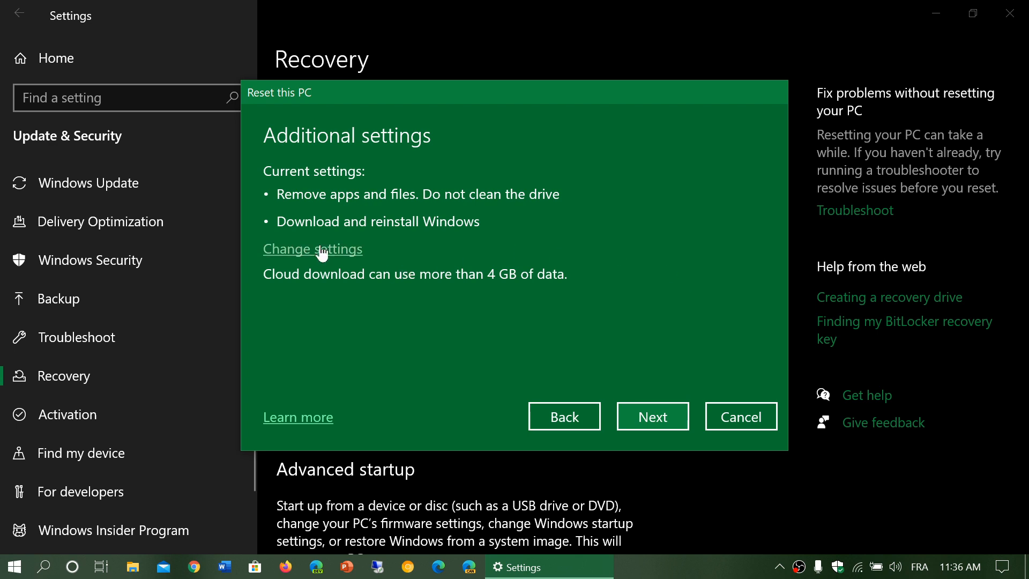
{"action": "mouse_move", "coordinate": [456, 246]}
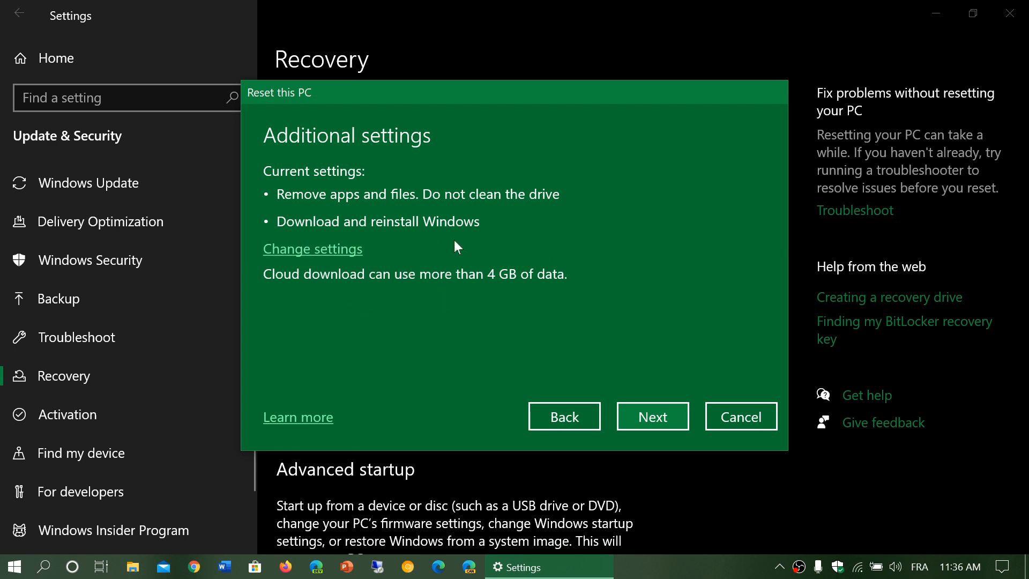
{"action": "mouse_move", "coordinate": [333, 259]}
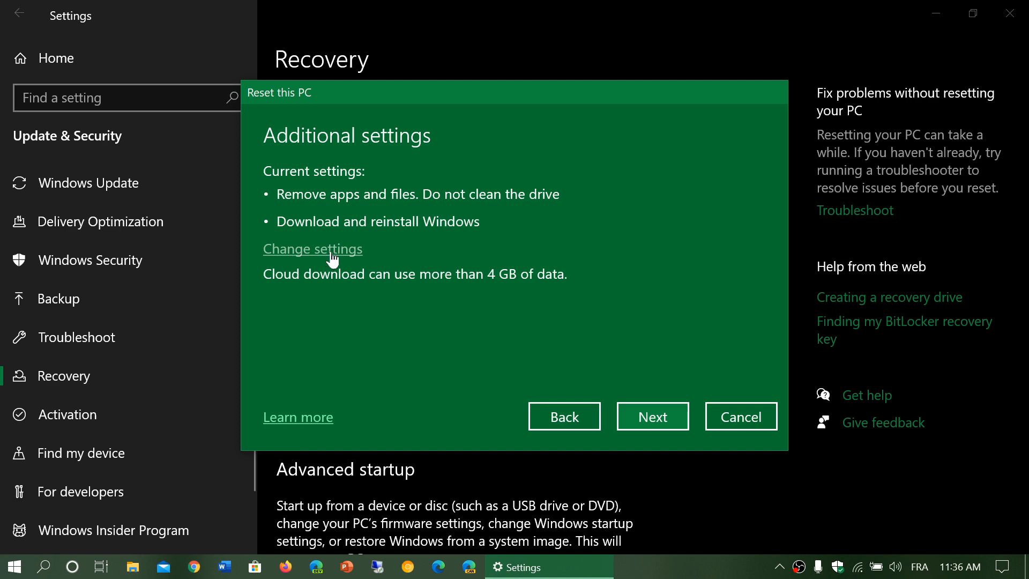
Step: Open the reset wizard's Choose settings to review Clean data and Download Windows
{"action": "left_click", "coordinate": [312, 249]}
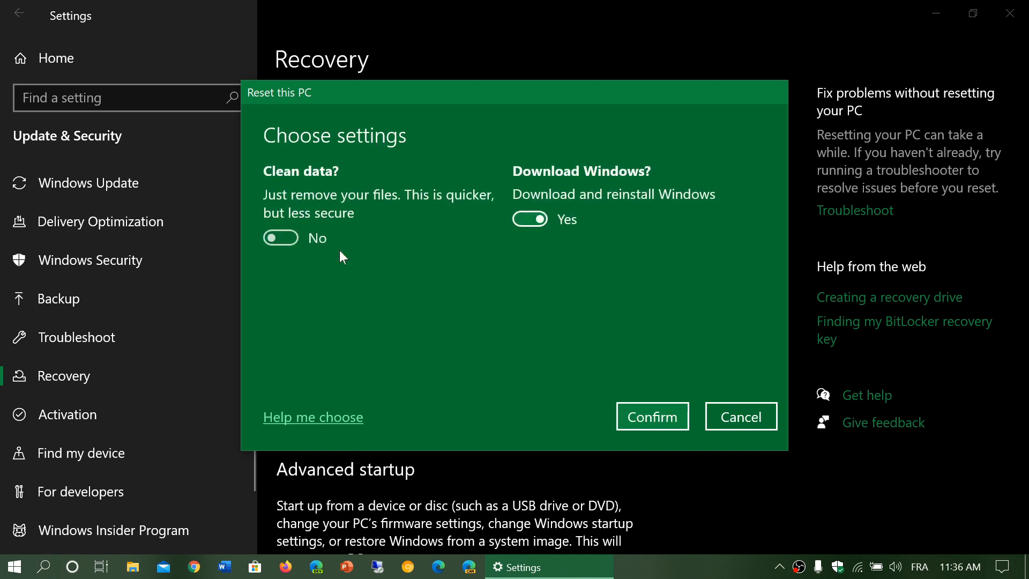
{"action": "mouse_move", "coordinate": [534, 347]}
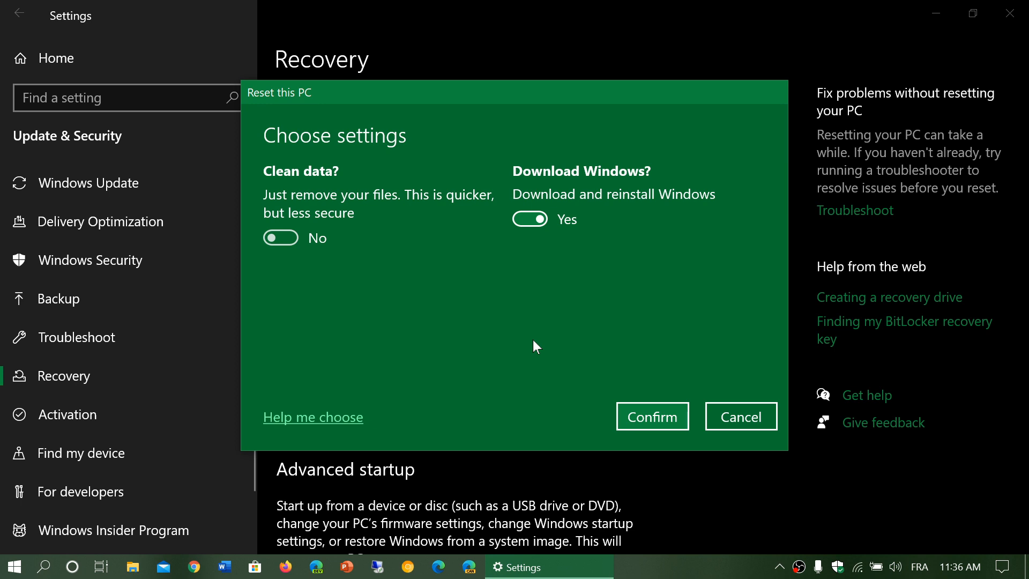
{"action": "mouse_move", "coordinate": [649, 386]}
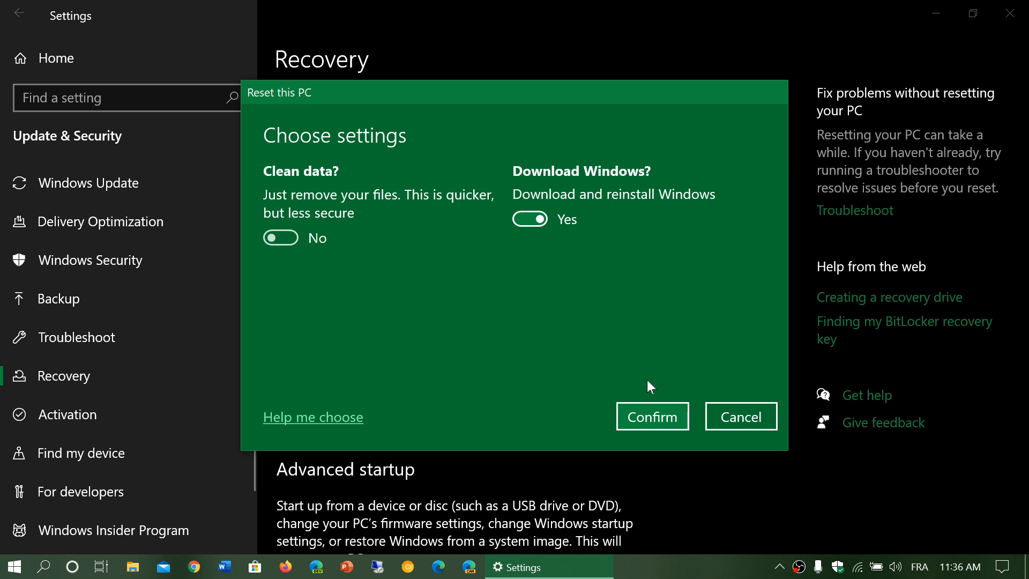
{"action": "mouse_move", "coordinate": [526, 338]}
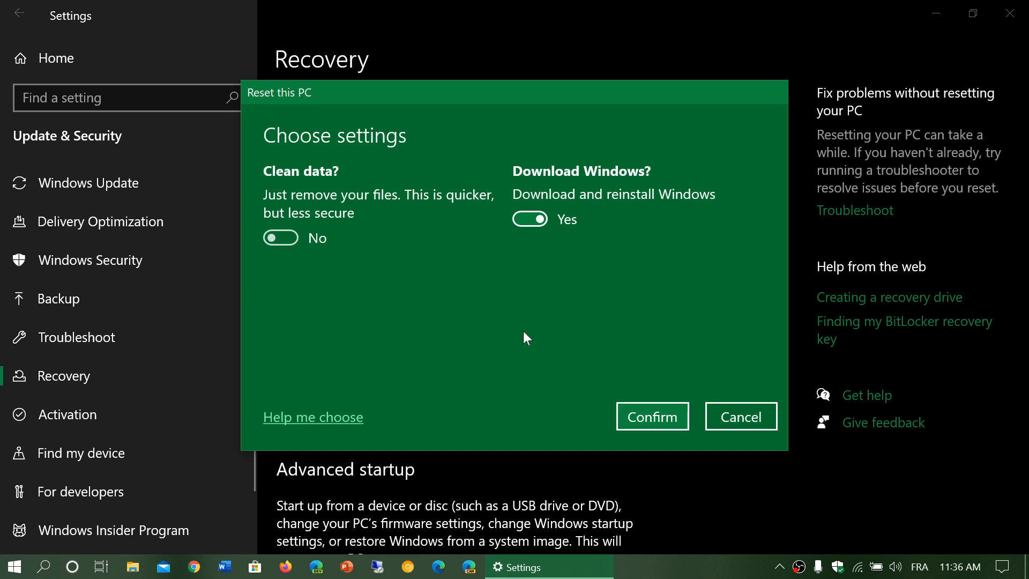
{"action": "mouse_move", "coordinate": [640, 287]}
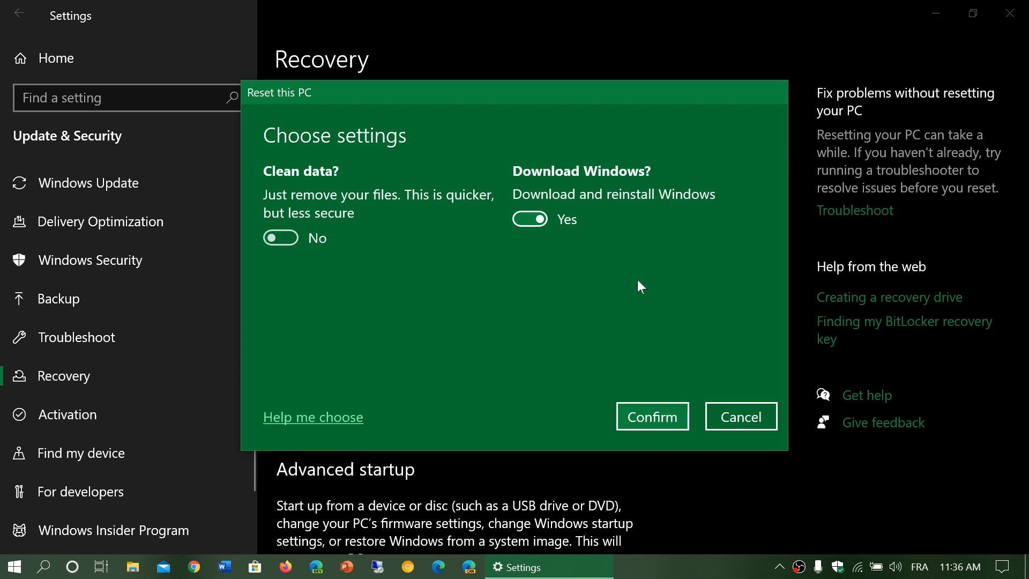
{"action": "mouse_move", "coordinate": [744, 336]}
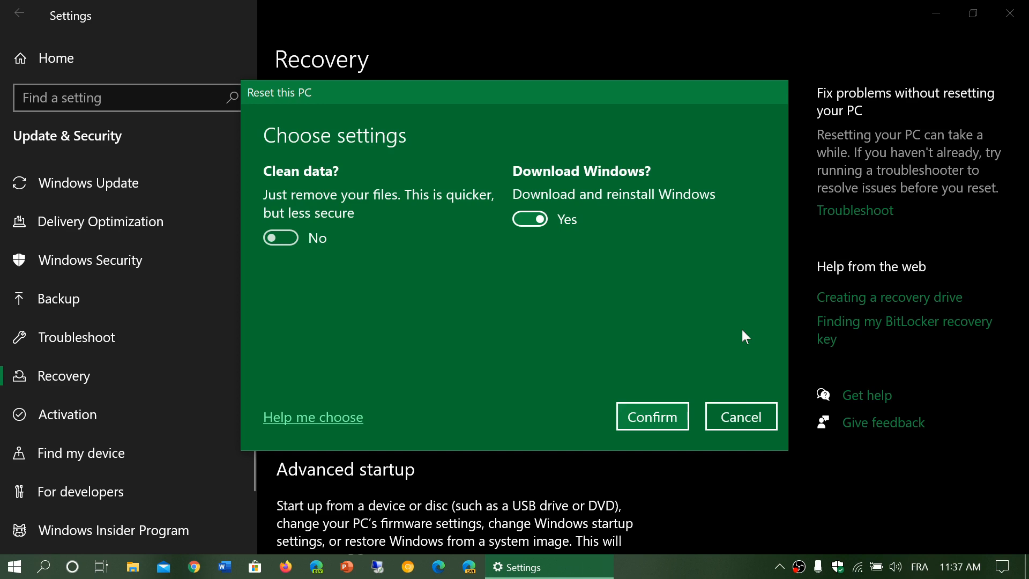
{"action": "mouse_move", "coordinate": [511, 363]}
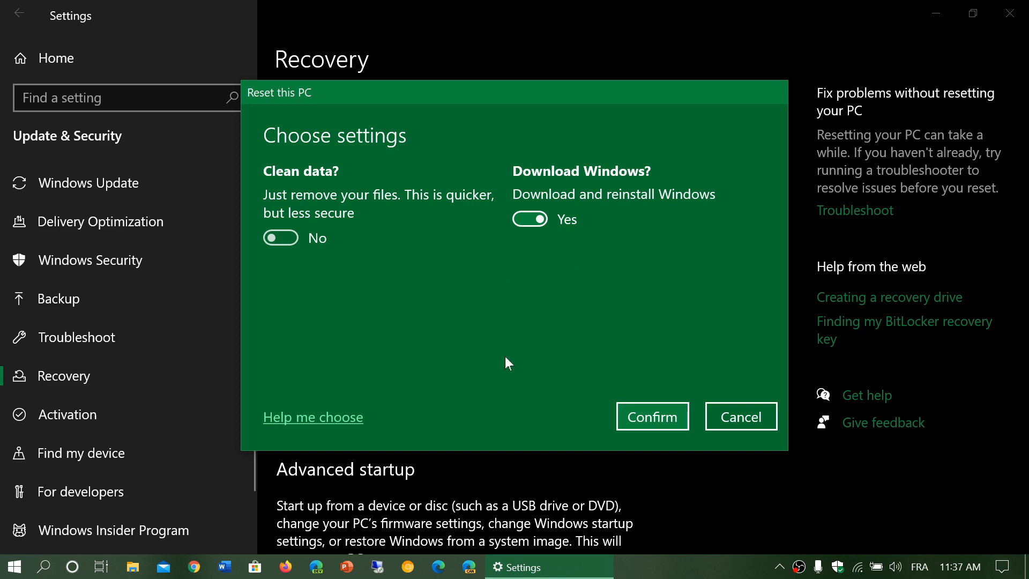
{"action": "mouse_move", "coordinate": [741, 433]}
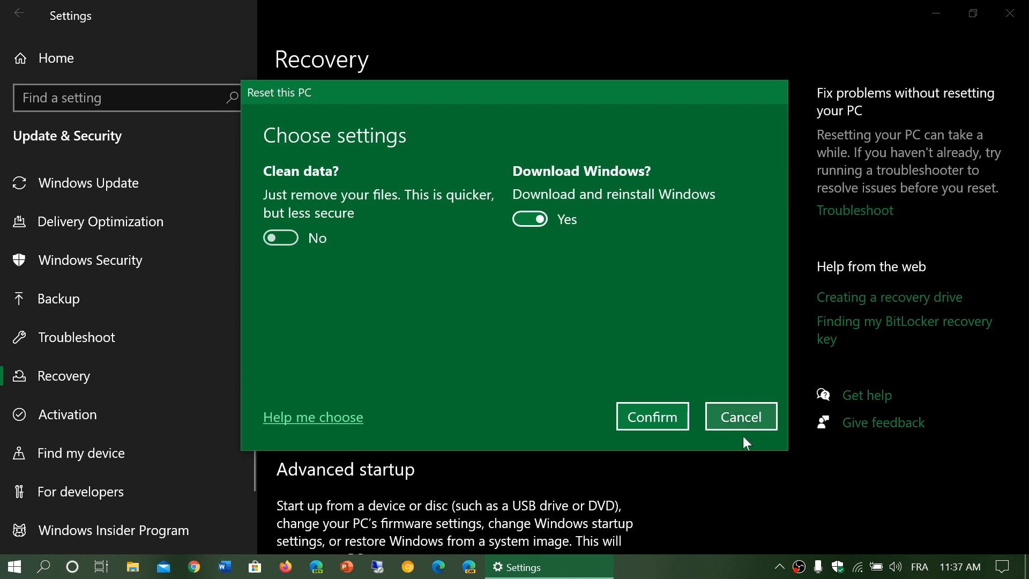
Step: Cancel the Reset this PC wizard and scroll the Recovery page
{"action": "left_click", "coordinate": [740, 416]}
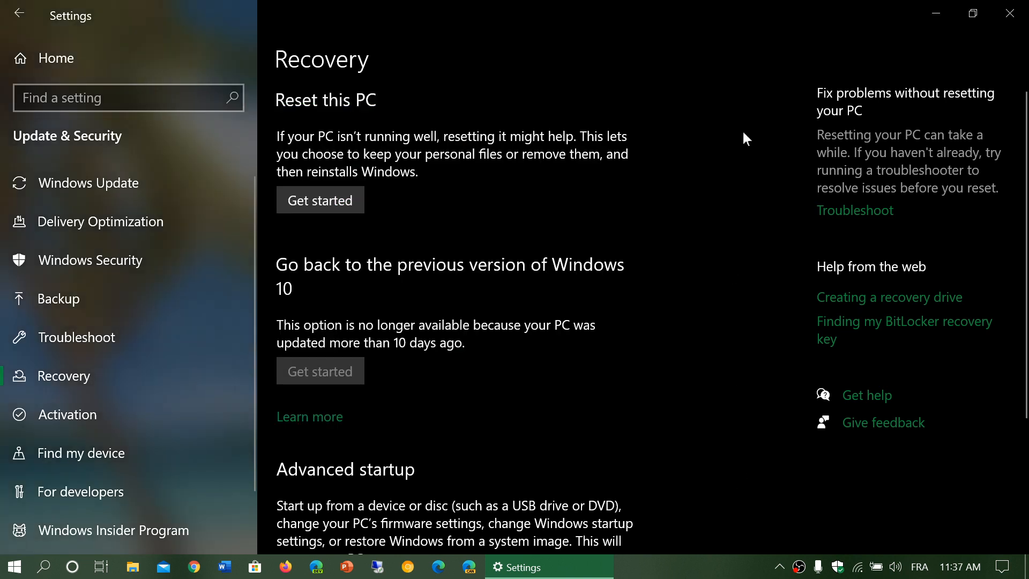
{"action": "mouse_move", "coordinate": [712, 353]}
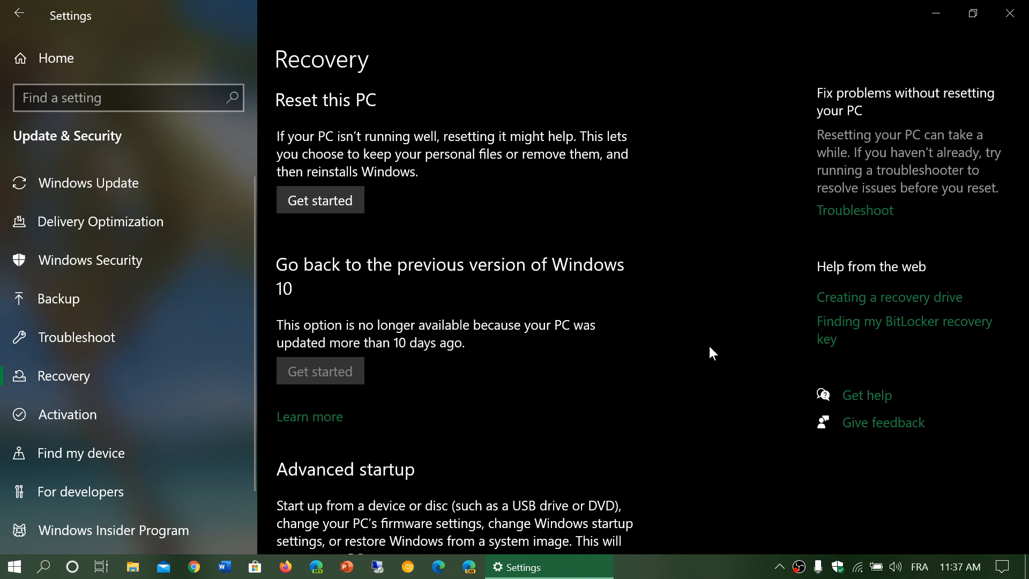
{"action": "scroll", "scroll_direction": "down", "scroll_amount": 3}
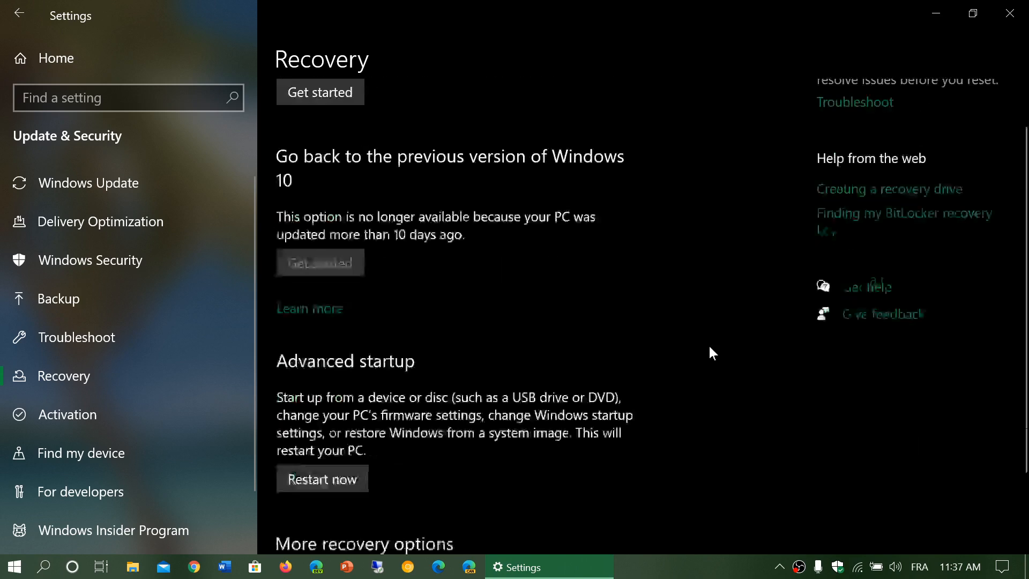
{"action": "scroll", "scroll_direction": "up", "scroll_amount": 3}
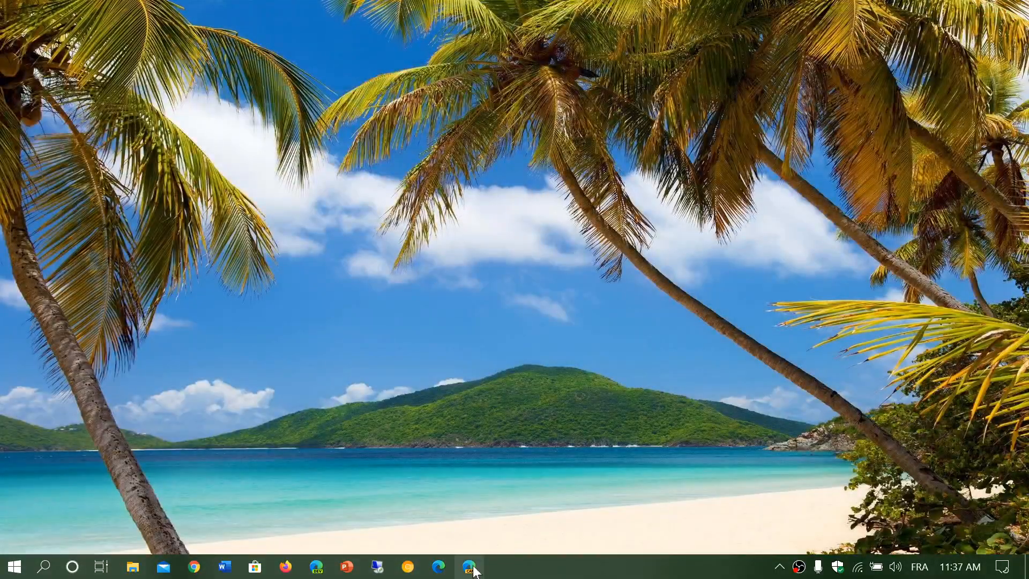
{"action": "mouse_move", "coordinate": [471, 566]}
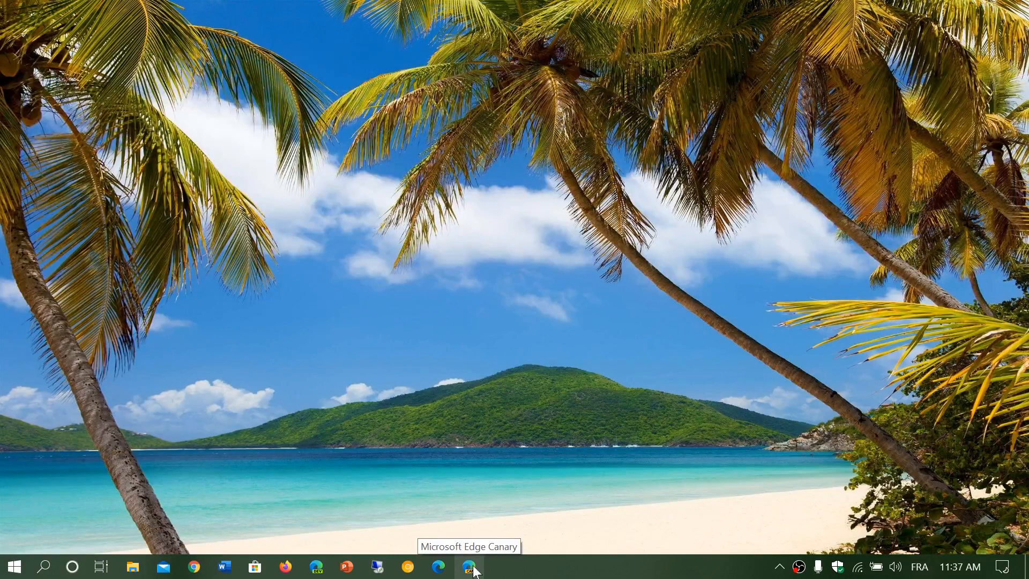
{"action": "mouse_move", "coordinate": [623, 387]}
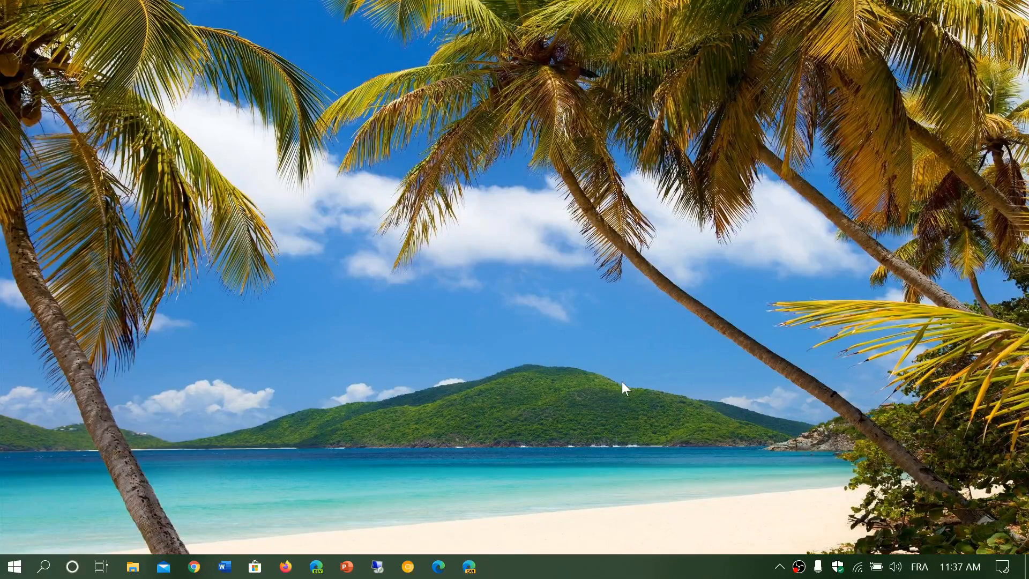